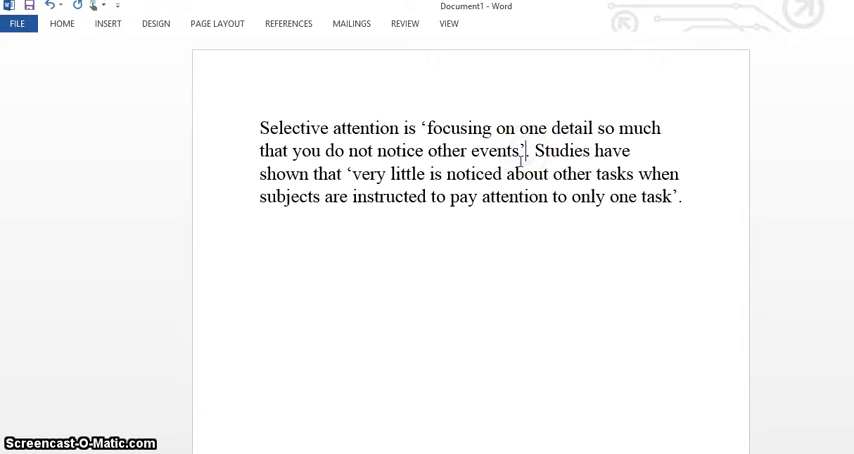
pyautogui.moveTo(288, 24)
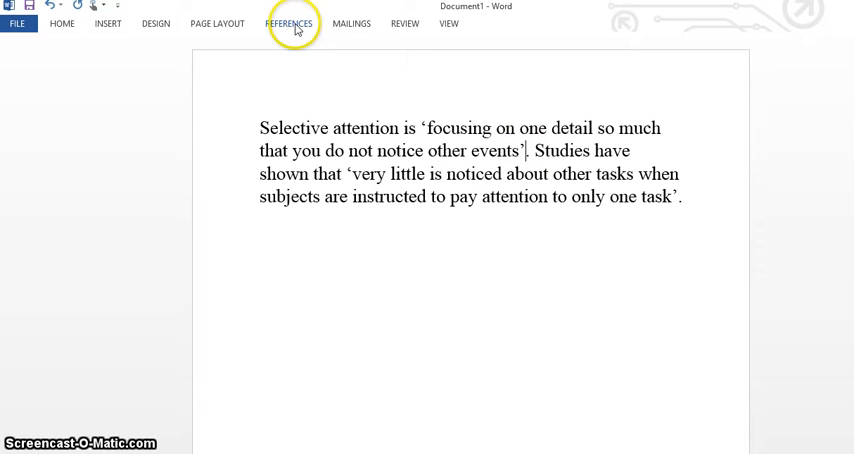
# Step: Start inserting a citation from the References tools after the first quoted definition
pyautogui.click(288, 24)
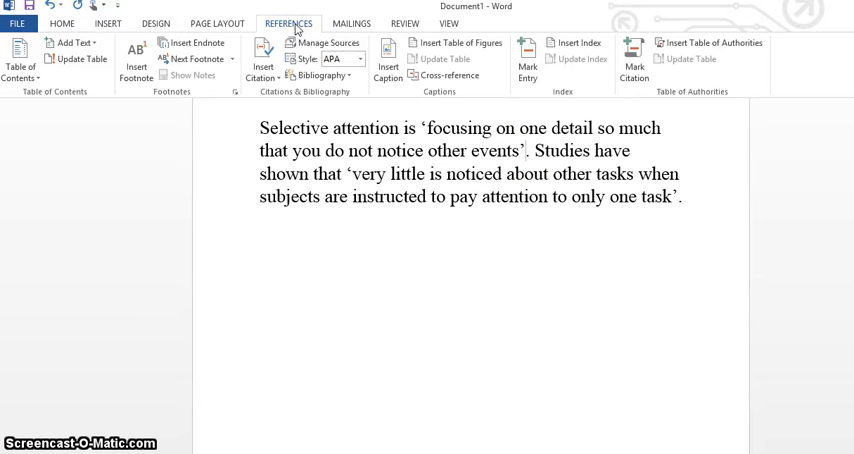
pyautogui.moveTo(338, 58)
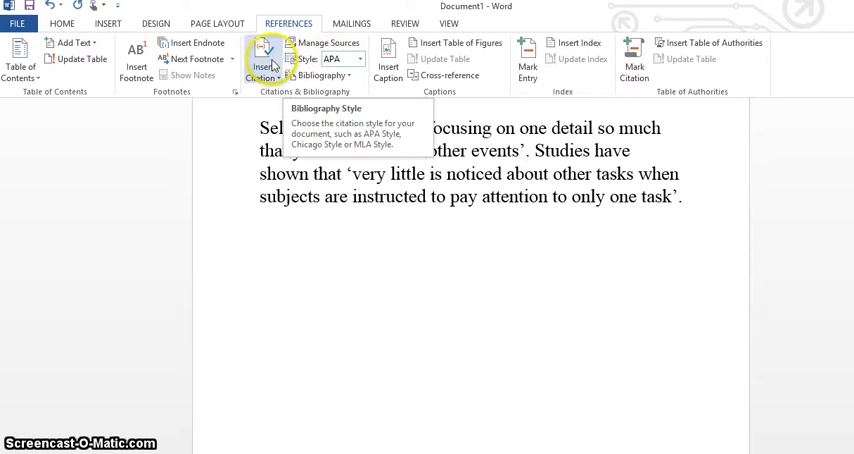
pyautogui.click(262, 56)
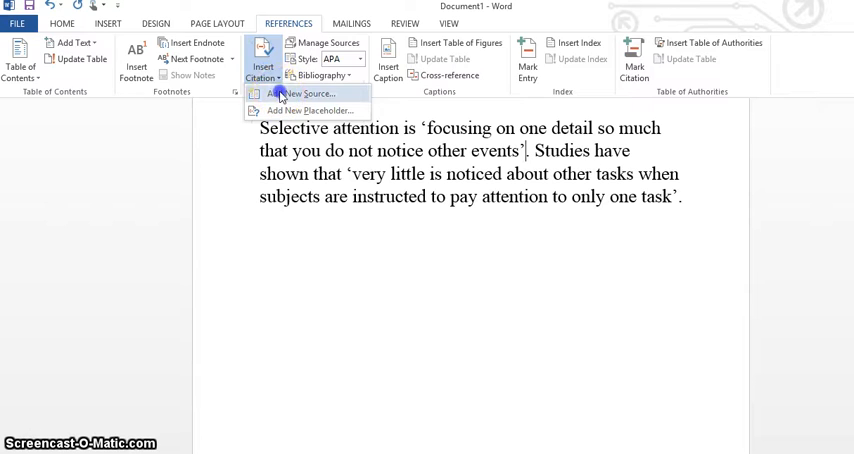
# Step: Create a new source and enter the first author as Plotnik, R
pyautogui.click(308, 92)
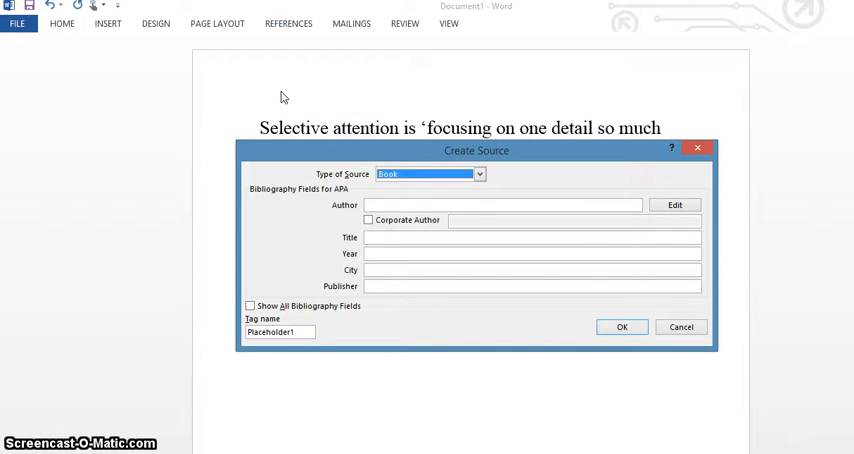
pyautogui.click(476, 174)
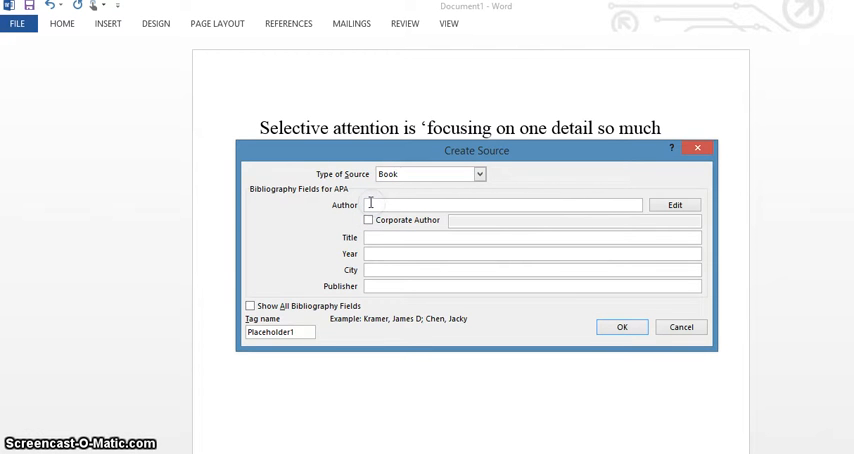
pyautogui.write('Plot')
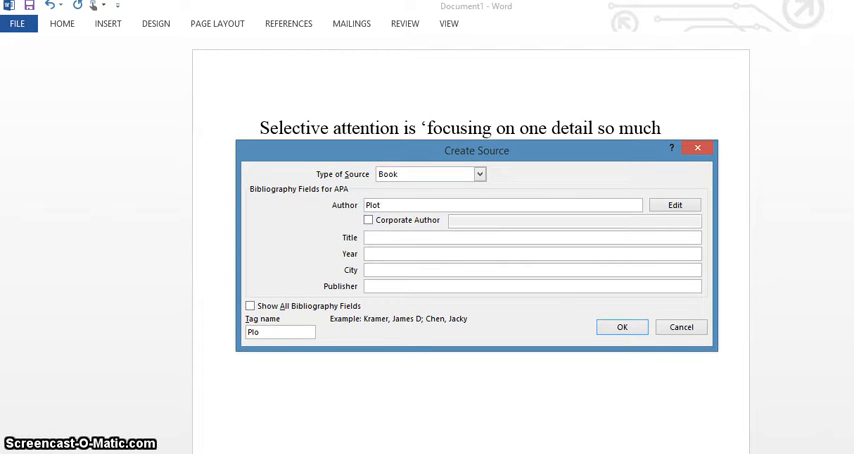
pyautogui.write('nik')
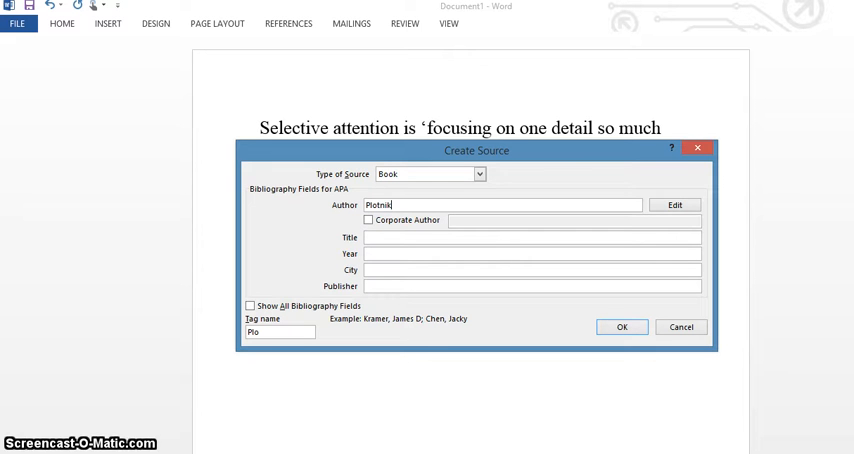
pyautogui.write(', R.')
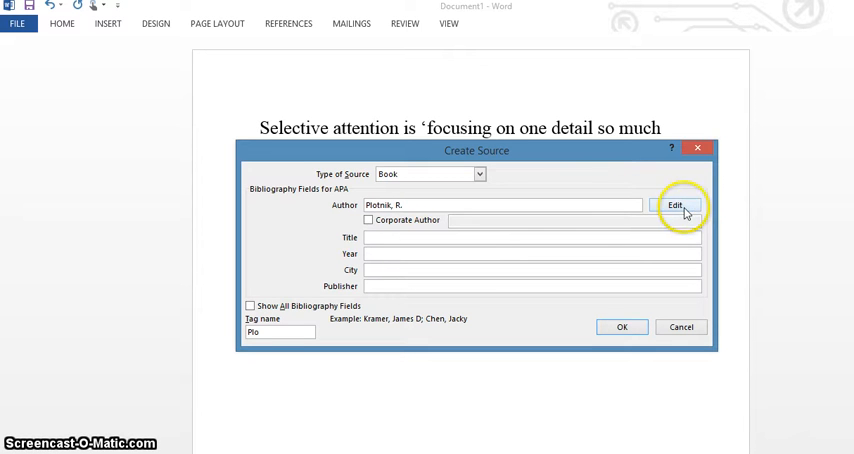
# Step: Add Kouyoumdjian, H as the second author and confirm both names
pyautogui.click(680, 204)
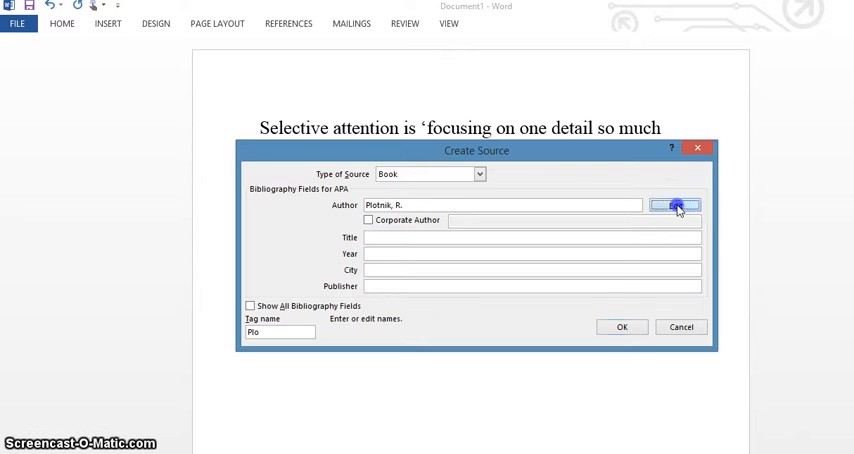
pyautogui.click(680, 204)
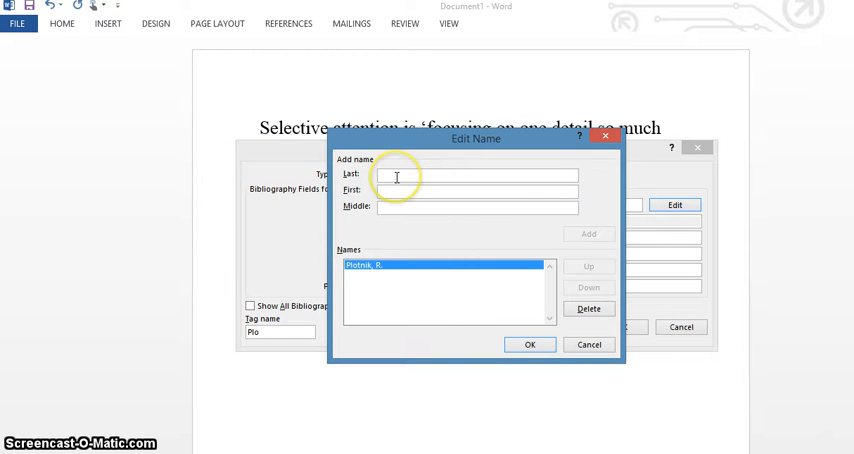
pyautogui.write('Kou')
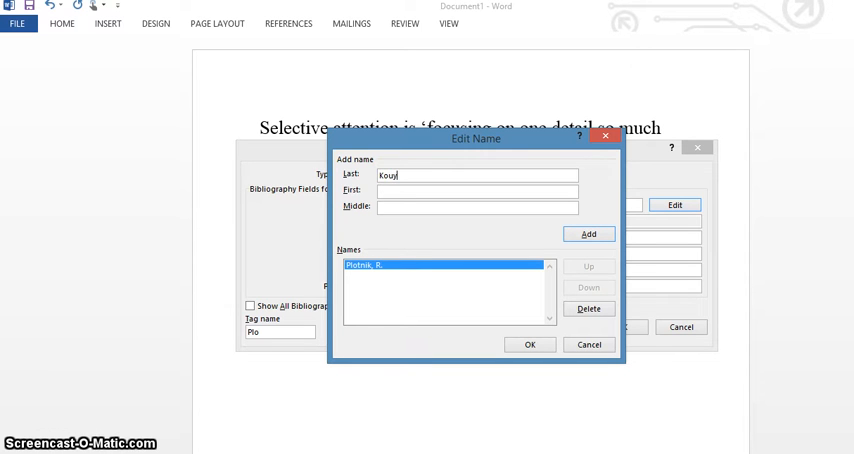
pyautogui.write('youm')
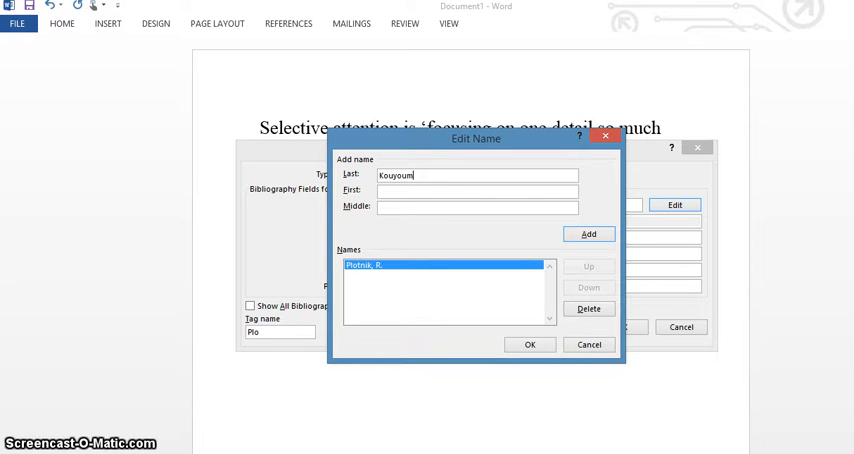
pyautogui.write('d')
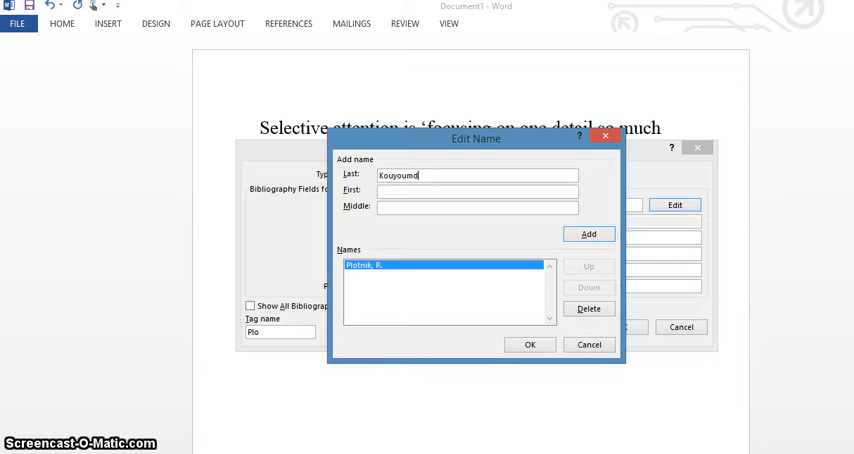
pyautogui.write('jian')
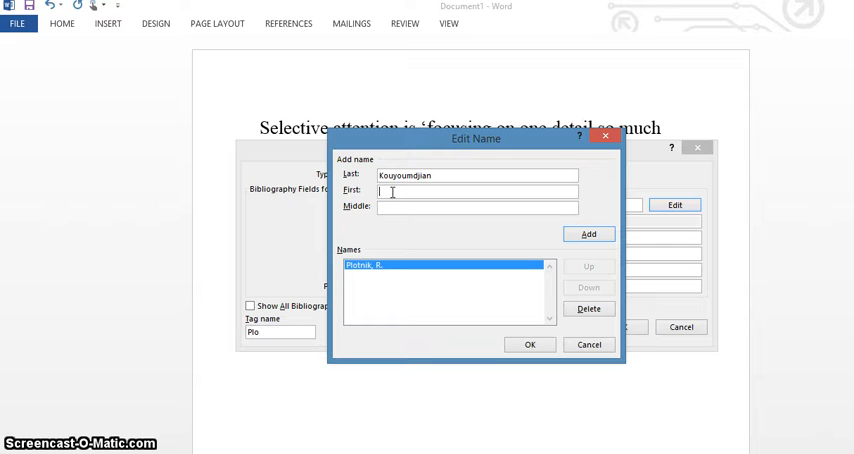
pyautogui.write('H.')
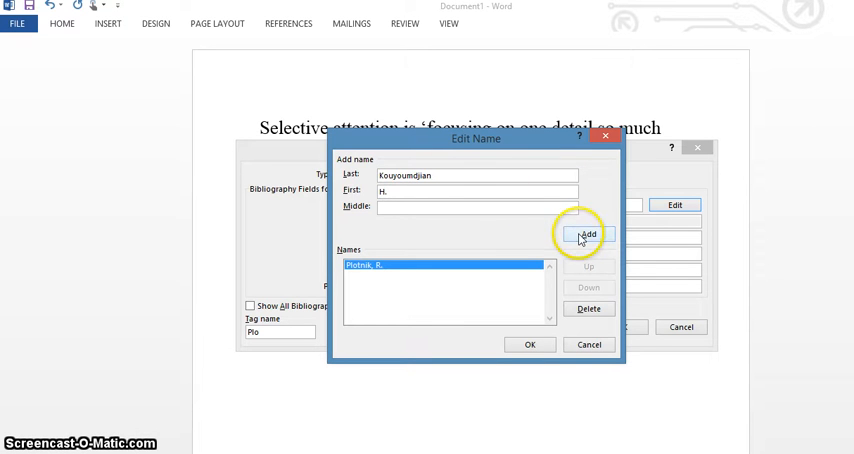
pyautogui.click(588, 234)
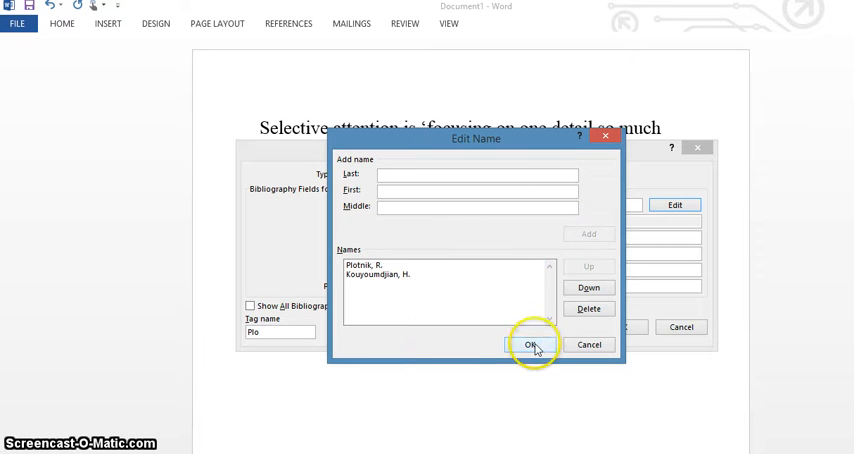
pyautogui.click(532, 344)
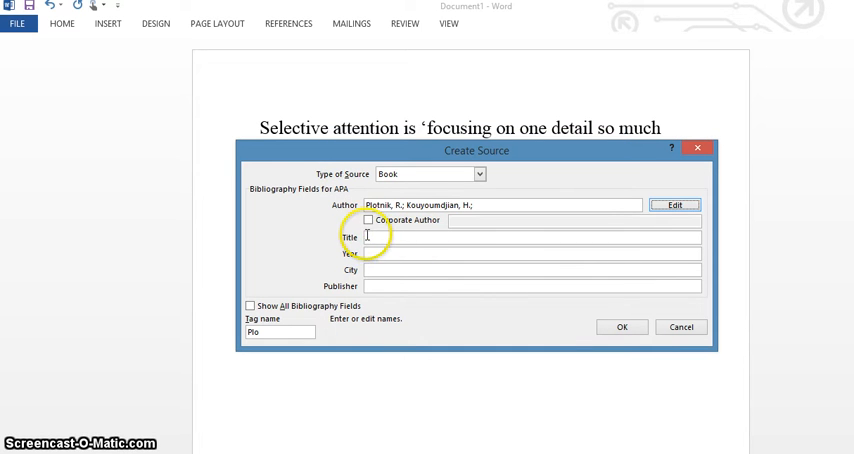
# Step: Enter the title Introduction to psychology and the year 2011
pyautogui.click(532, 238)
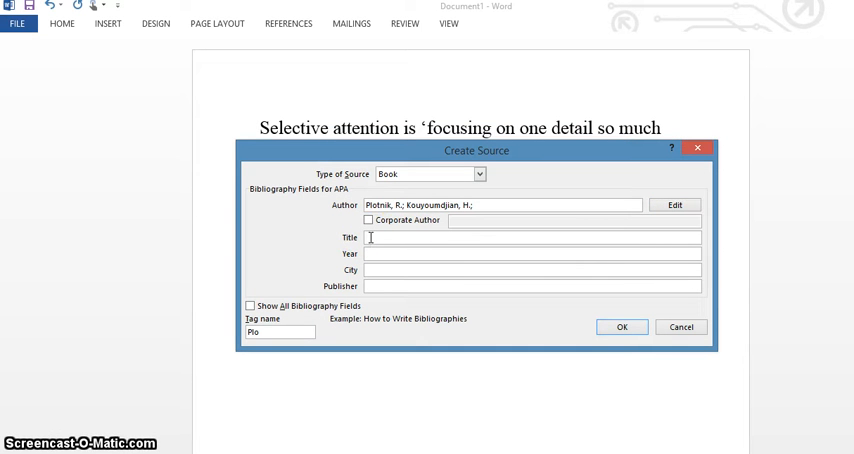
pyautogui.write('Intr')
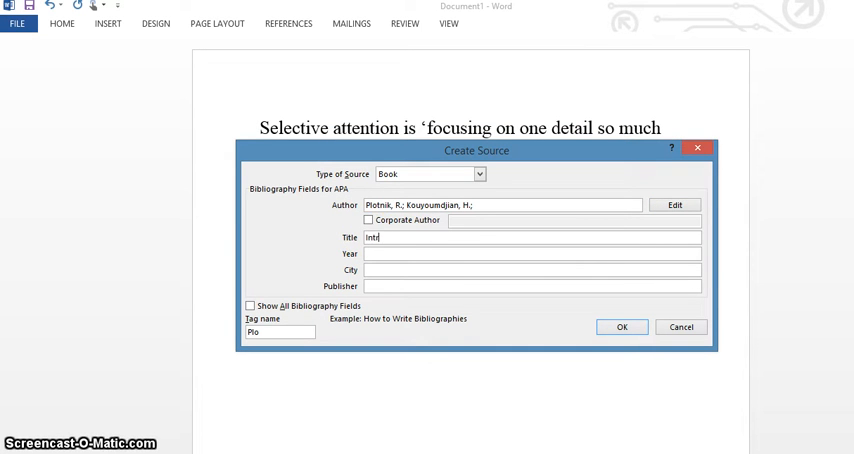
pyautogui.write('roduction to')
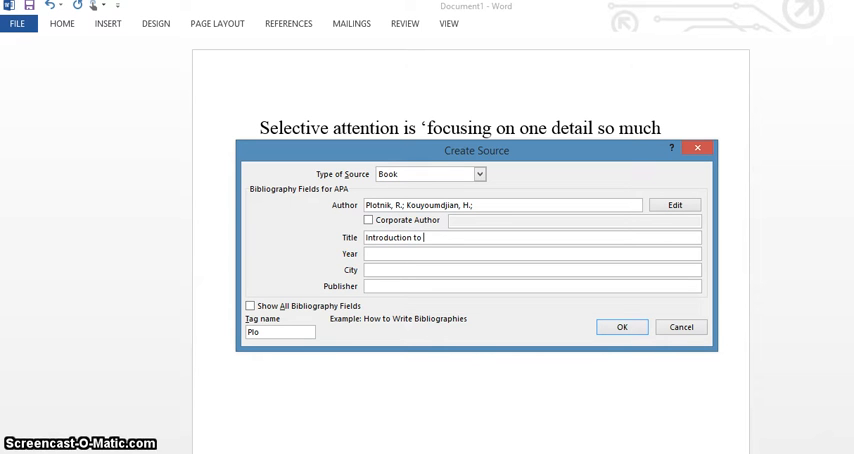
pyautogui.write('psychology')
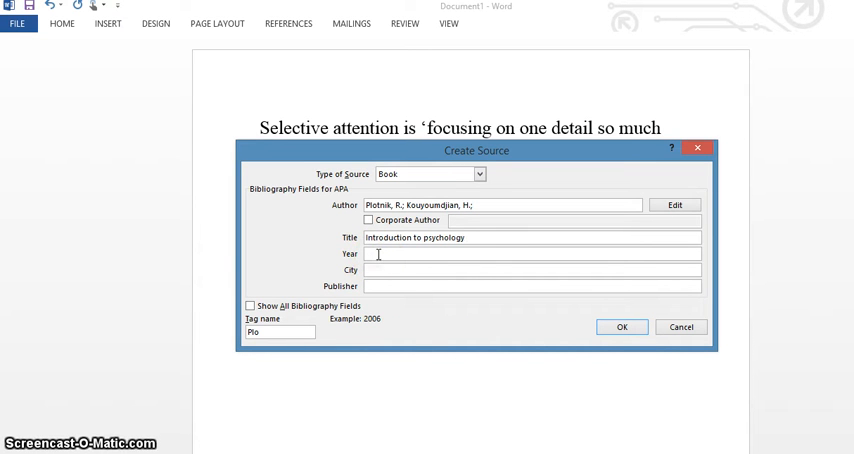
pyautogui.write('2011')
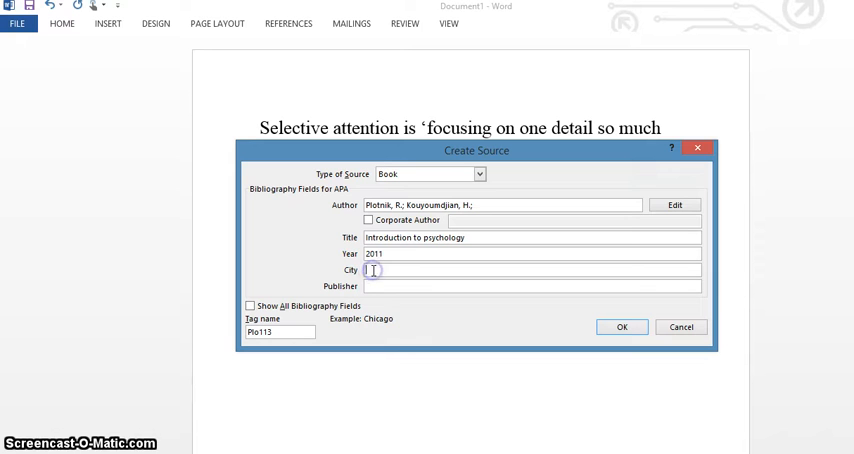
# Step: Enter city Belmont, CA and publisher Wadsworth, then confirm to cite the source
pyautogui.write('B')
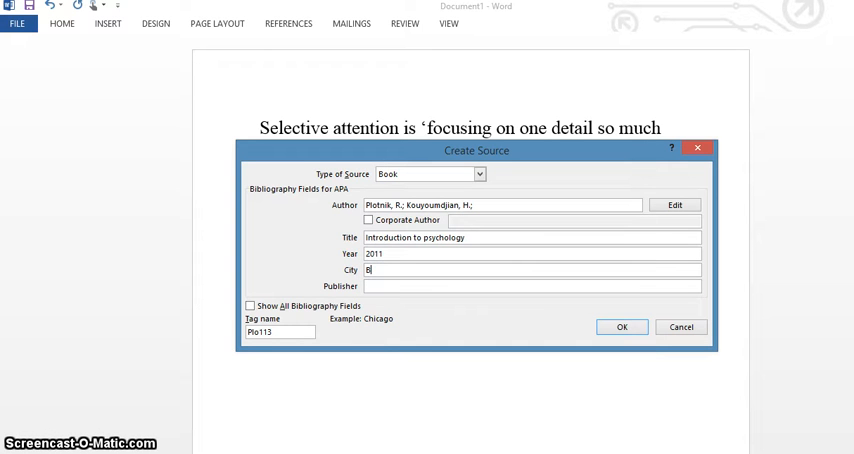
pyautogui.write('elmont')
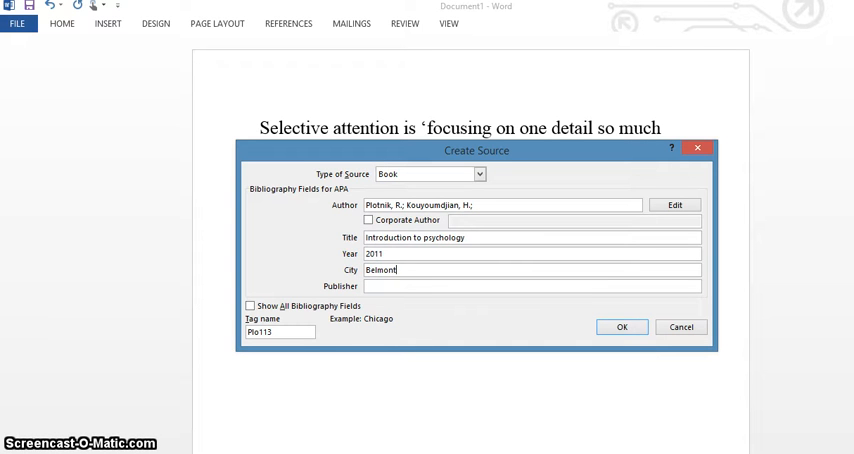
pyautogui.write(', CA')
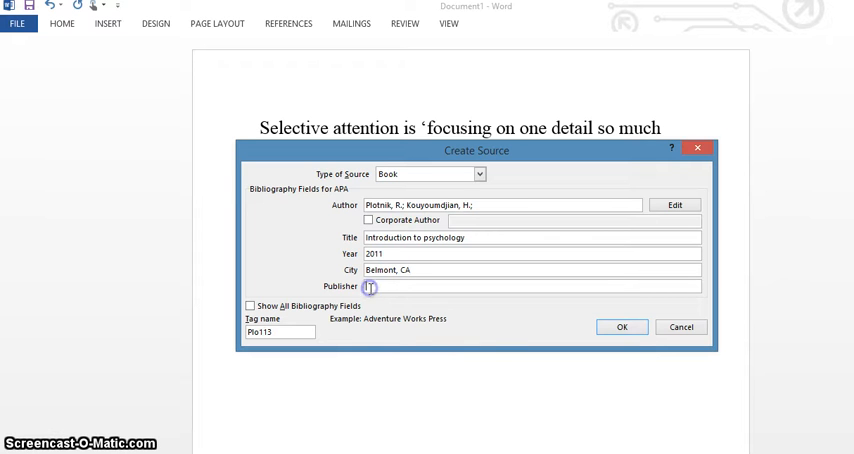
pyautogui.click(370, 288)
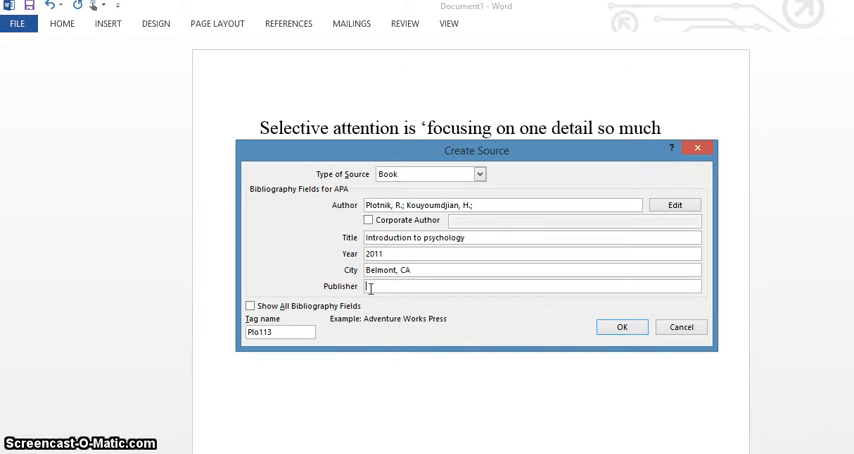
pyautogui.write('Wadsworth')
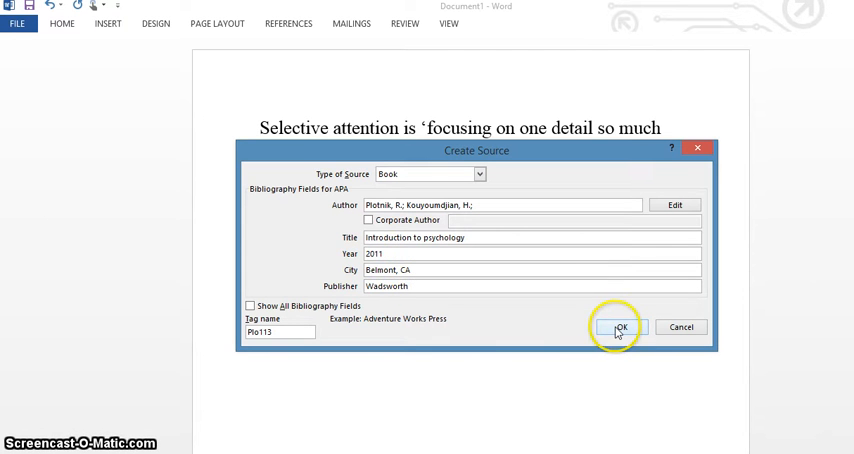
pyautogui.click(620, 328)
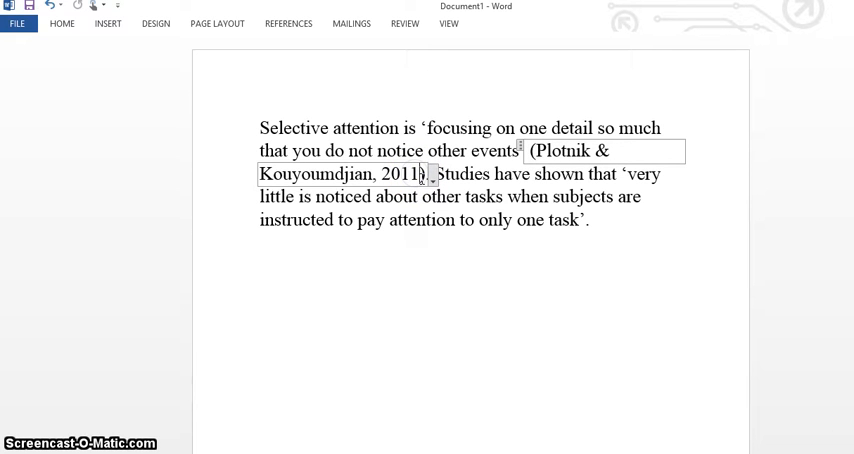
# Step: Edit the citation to add page 565, giving (Plotnik & Kouyoumdjian, 2011, p. 565)
pyautogui.click(428, 174)
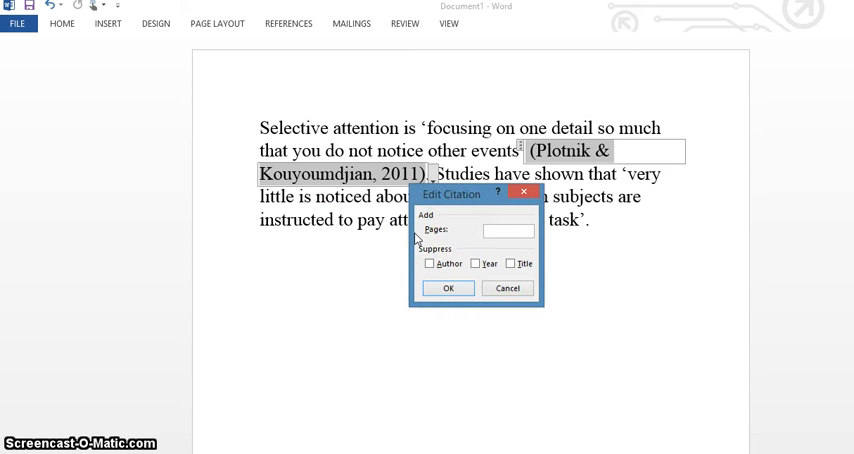
pyautogui.write('565')
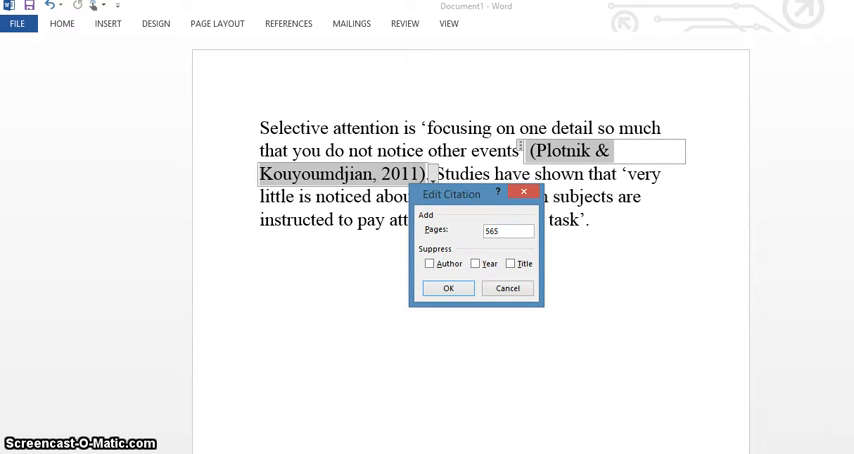
pyautogui.click(448, 288)
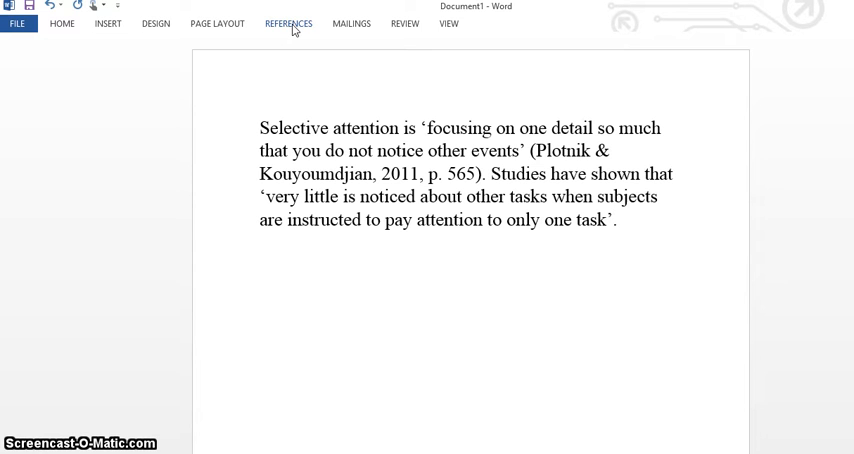
# Step: Bring up the saved Plotnik & Kouyoumdjian source for reuse at the second quotation
pyautogui.click(288, 24)
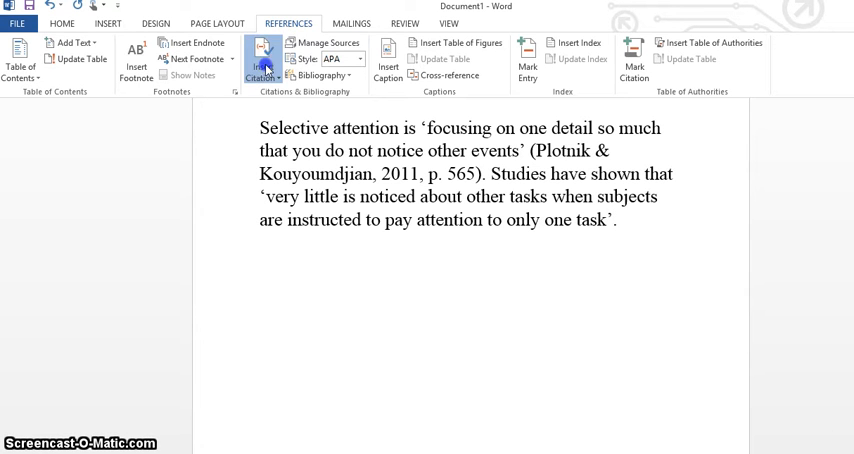
pyautogui.click(264, 56)
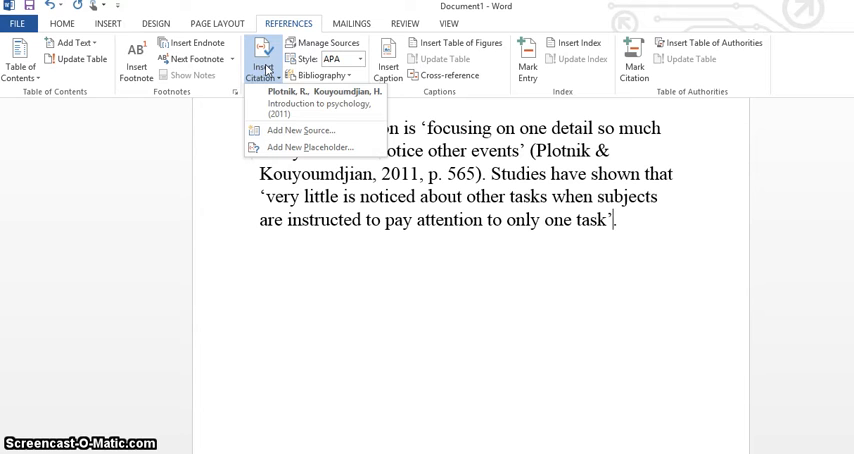
pyautogui.moveTo(300, 130)
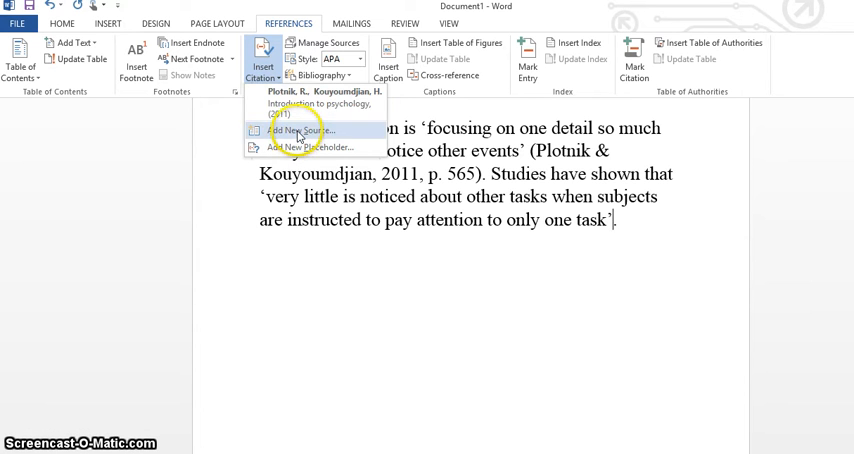
pyautogui.moveTo(318, 104)
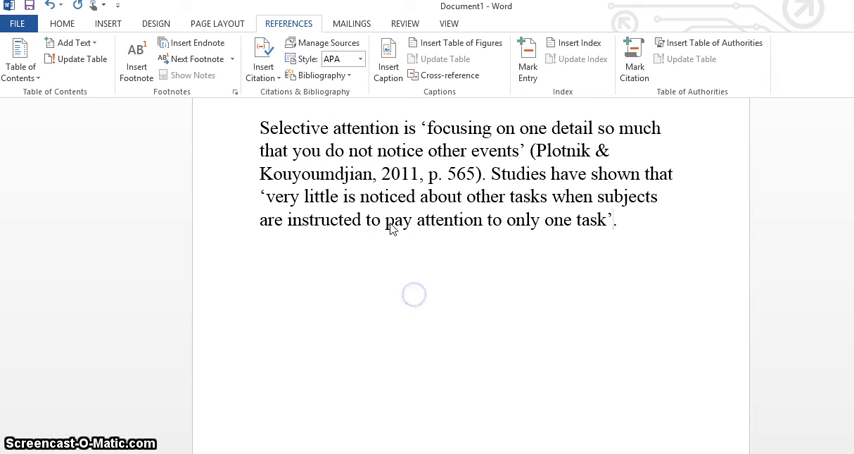
pyautogui.moveTo(630, 218)
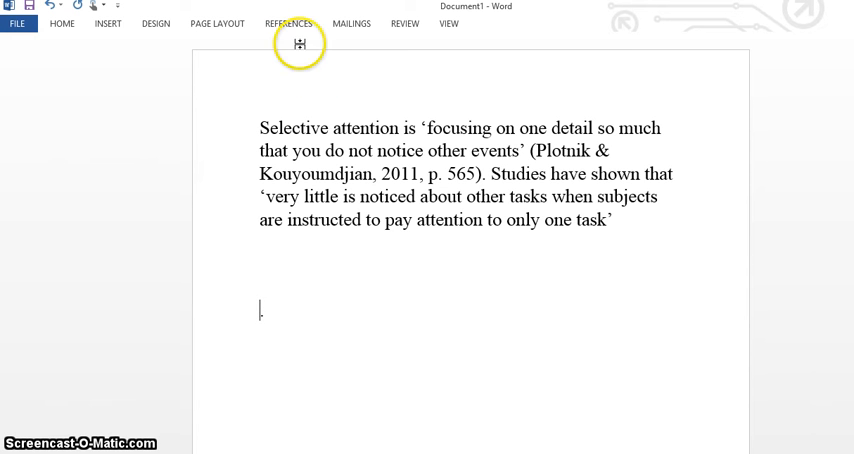
# Step: Insert the bibliography entry for Plotnik & Kouyoumdjian (2011) below the paragraph
pyautogui.click(288, 24)
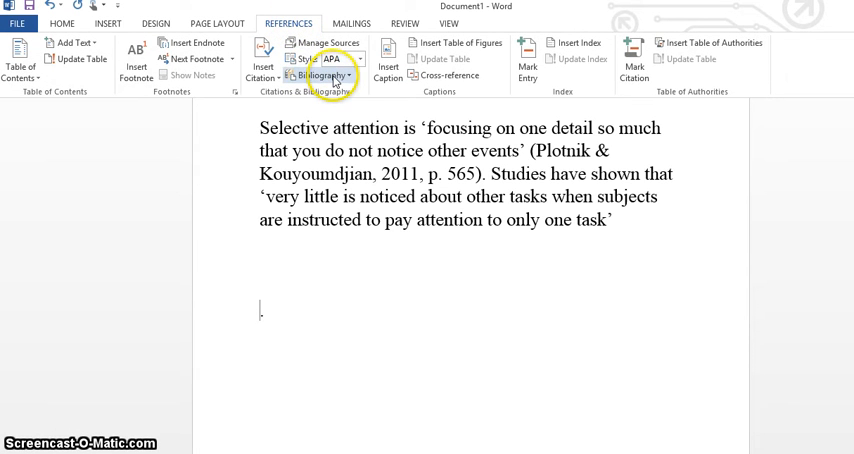
pyautogui.click(324, 76)
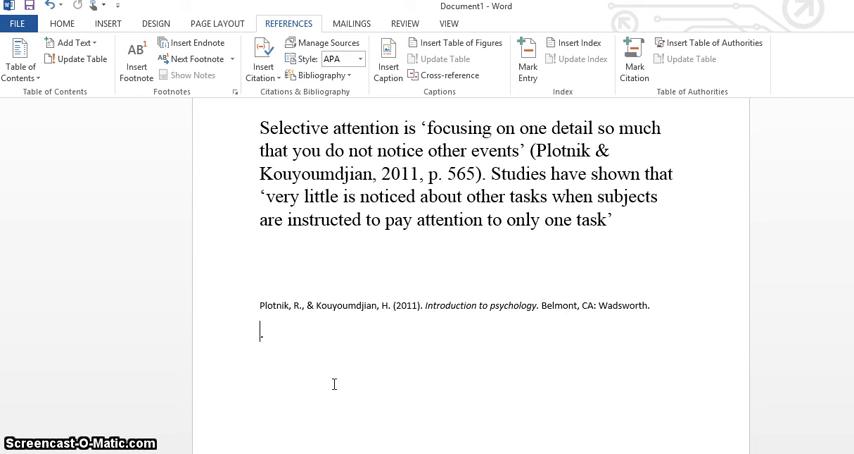
pyautogui.write('.')
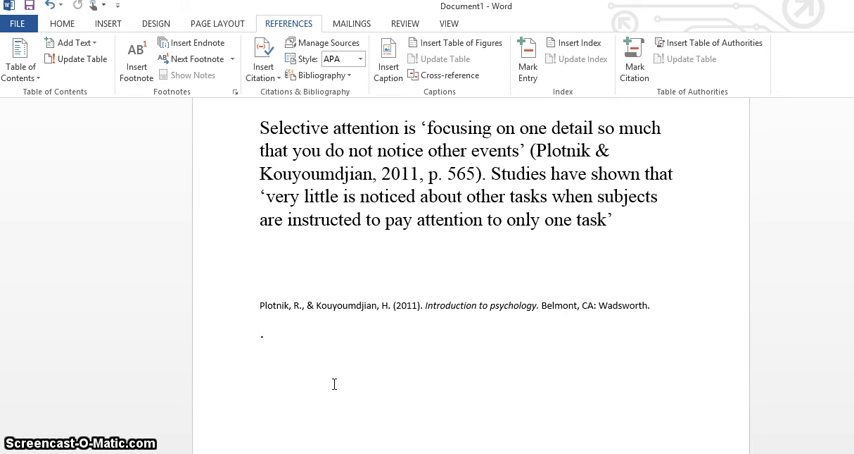
pyautogui.moveTo(334, 390)
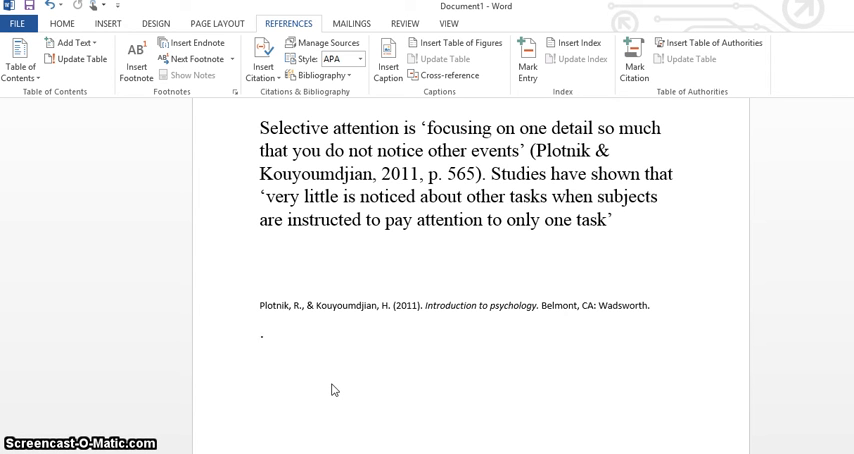